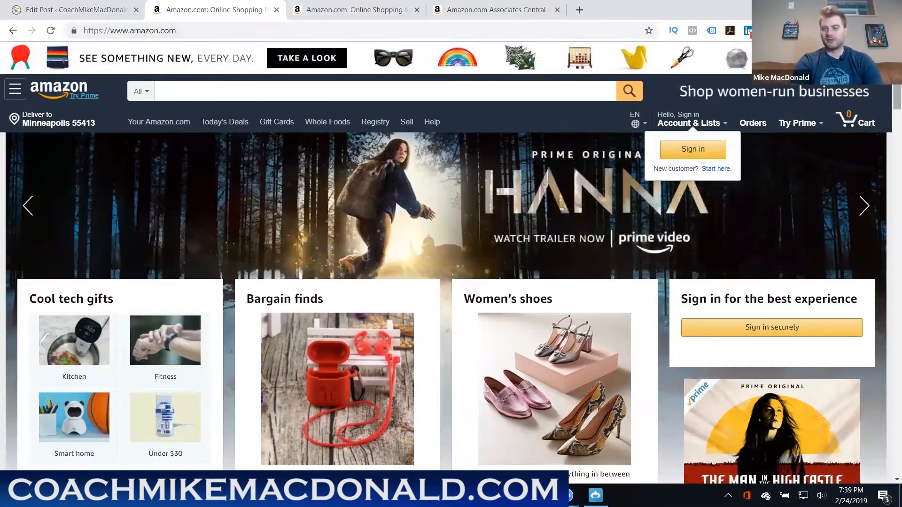
Scroll to Amazon.com's footer and open the Become an Affiliate program page
scroll("down", 3)
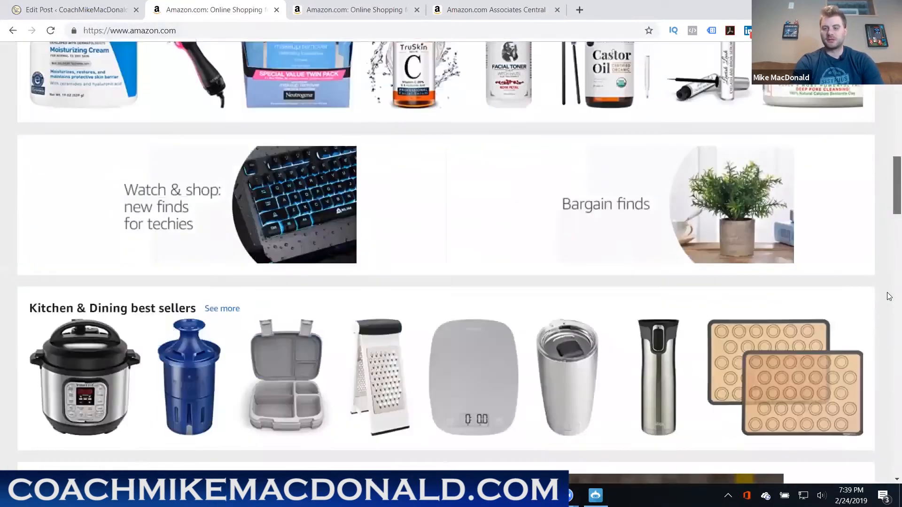
scroll("down", 3)
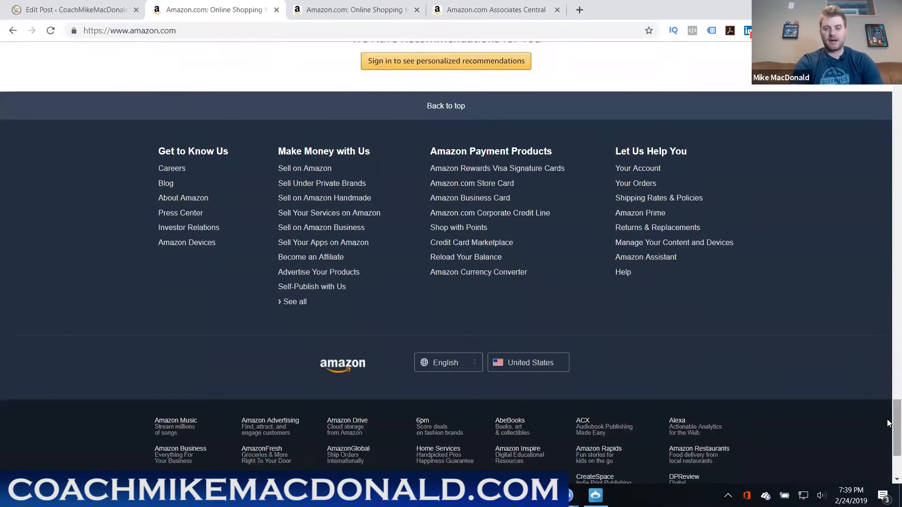
mouse_move(310, 257)
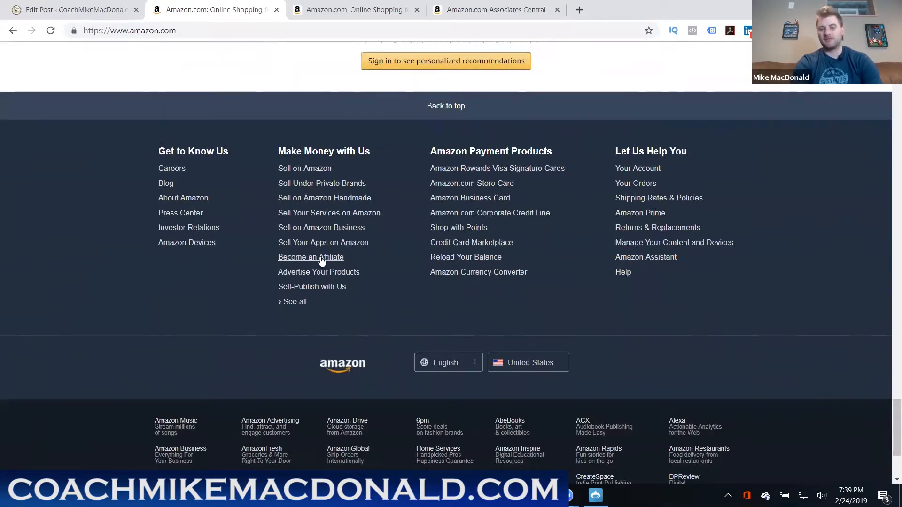
left_click(310, 257)
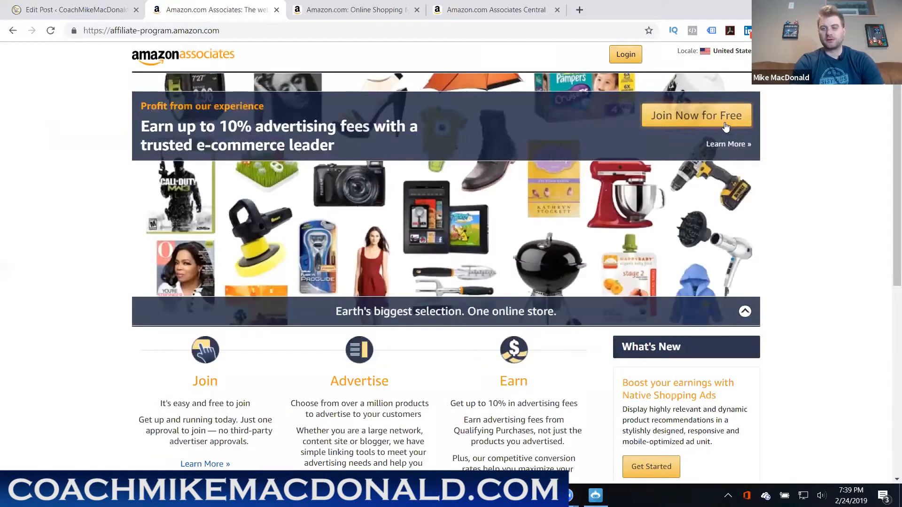
mouse_move(476, 150)
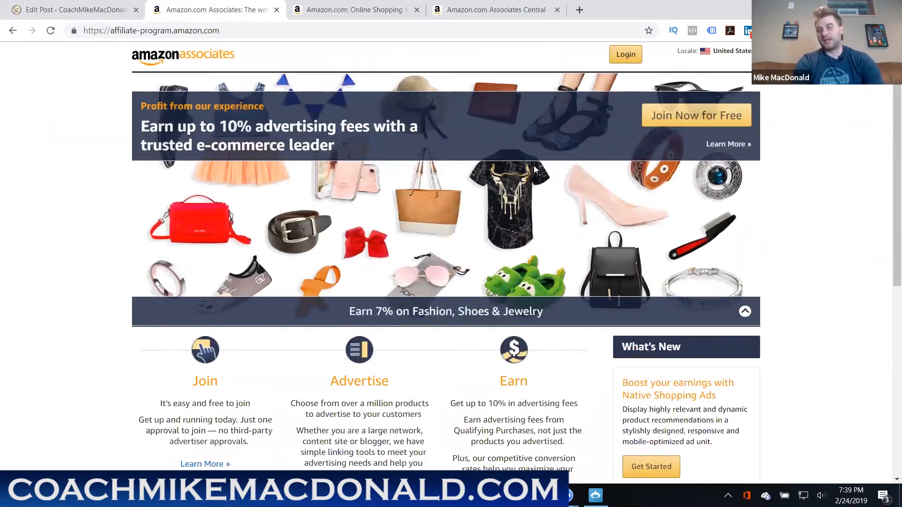
mouse_move(536, 165)
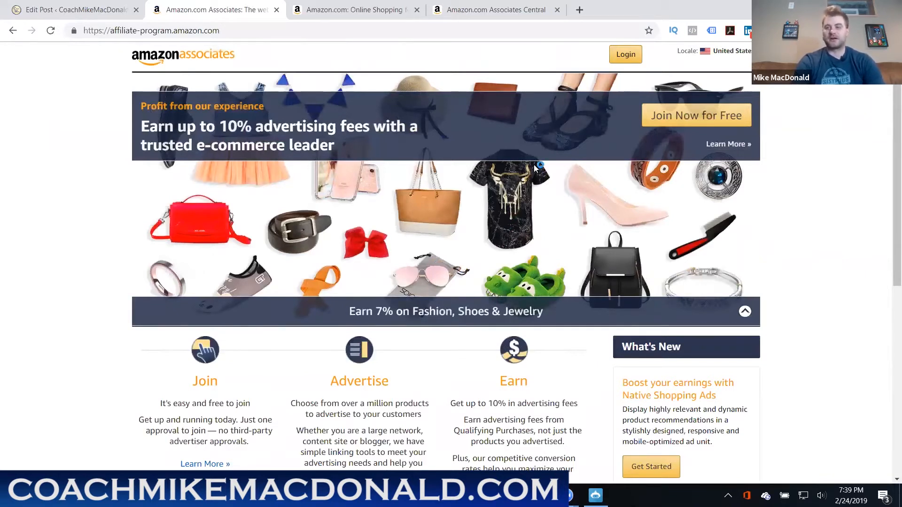
mouse_move(535, 164)
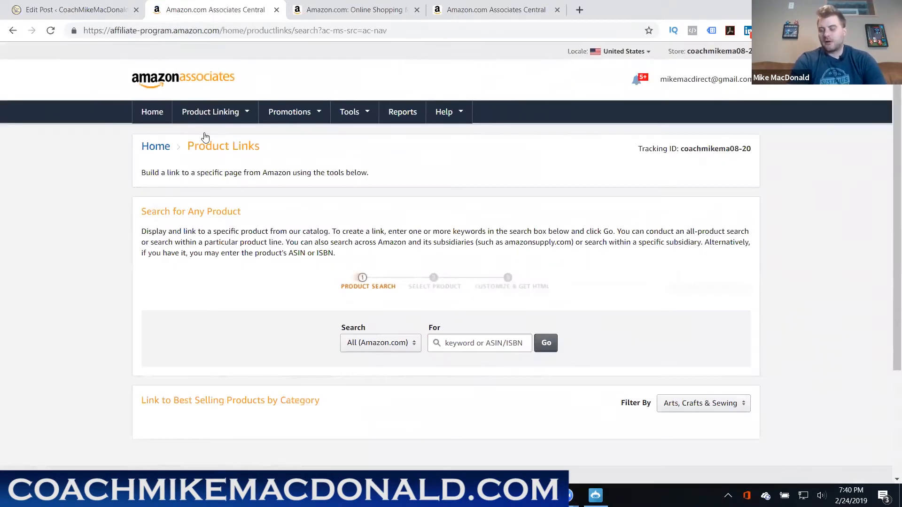
Sign in to Associates Central and open Product Linking > Product Links
left_click(702, 403)
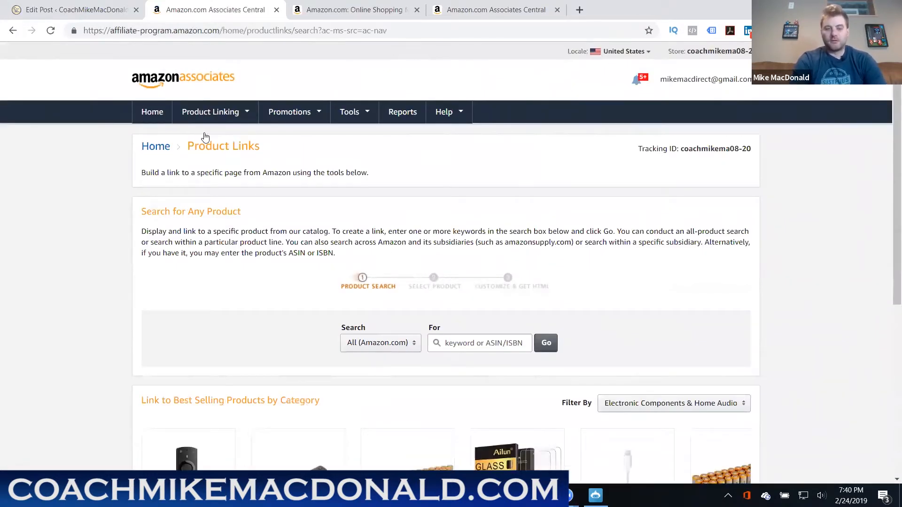
left_click(210, 111)
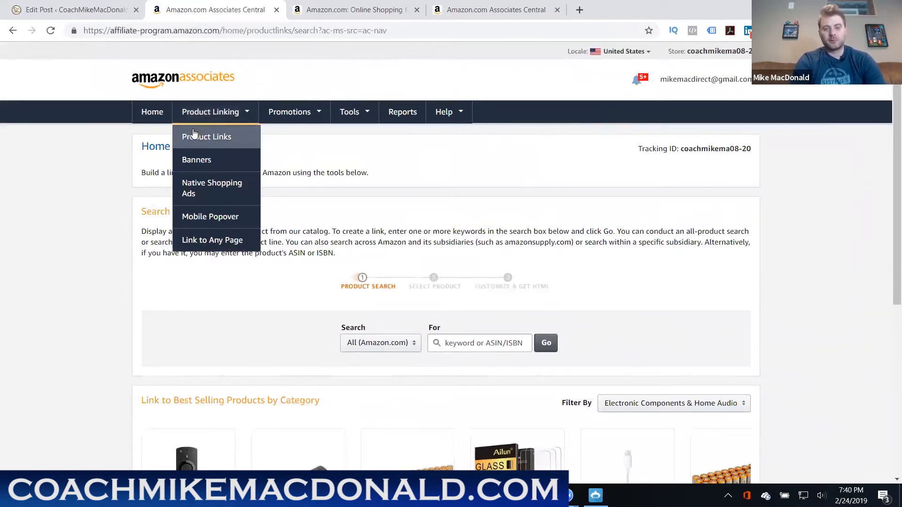
left_click(207, 136)
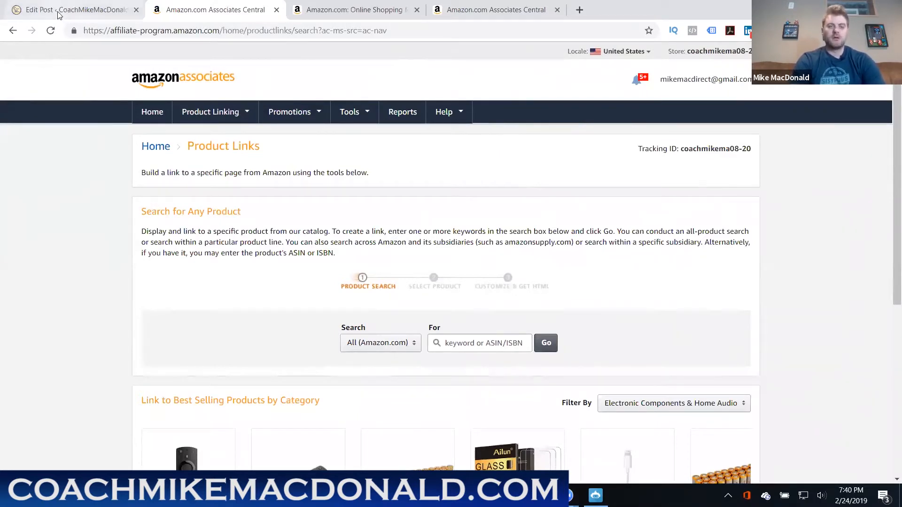
Return to Edit Post, scroll to the Clockwork paragraph and follow its Amazon link
left_click(69, 10)
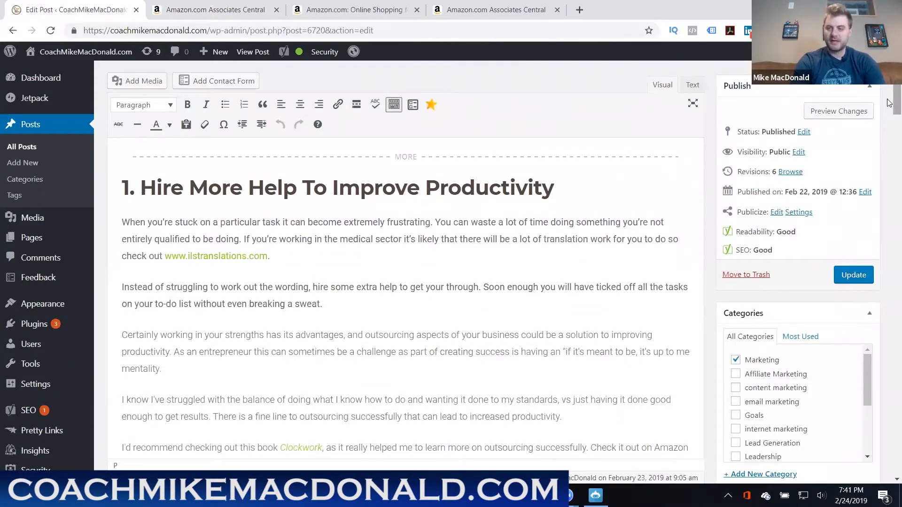
scroll("down", 3)
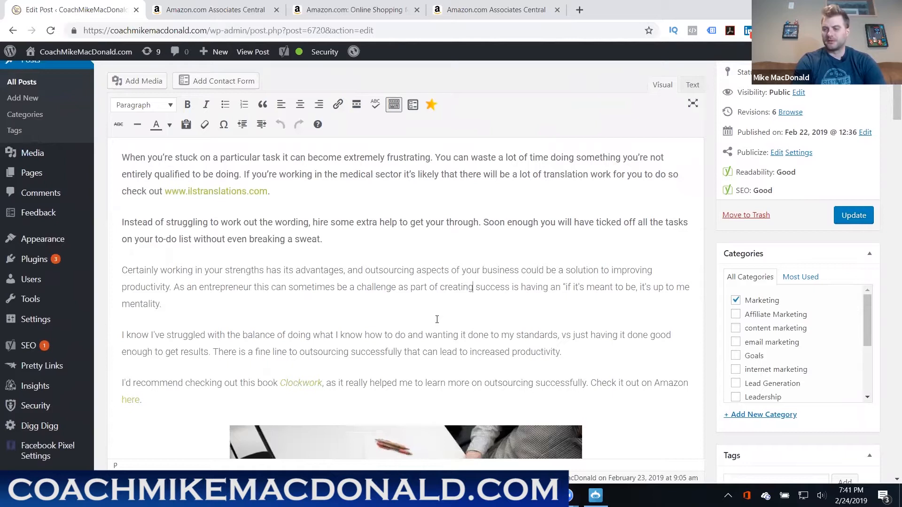
mouse_move(436, 319)
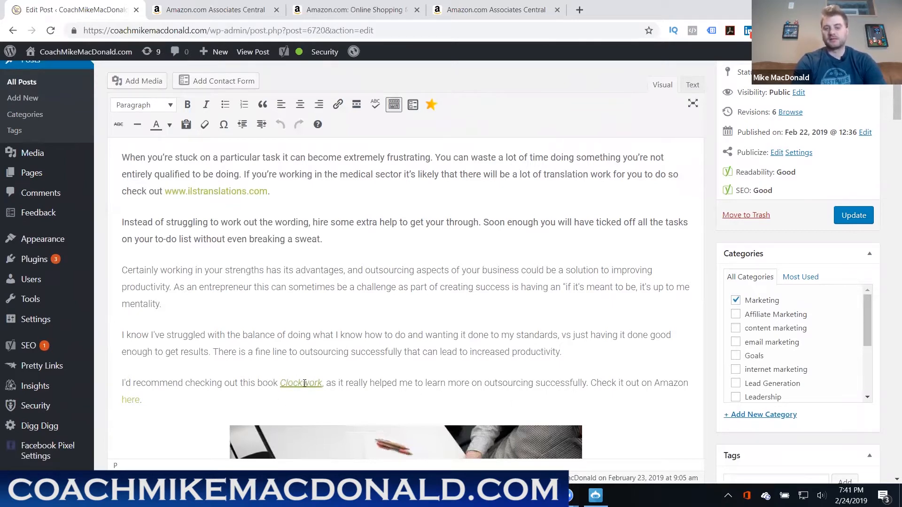
left_click(300, 383)
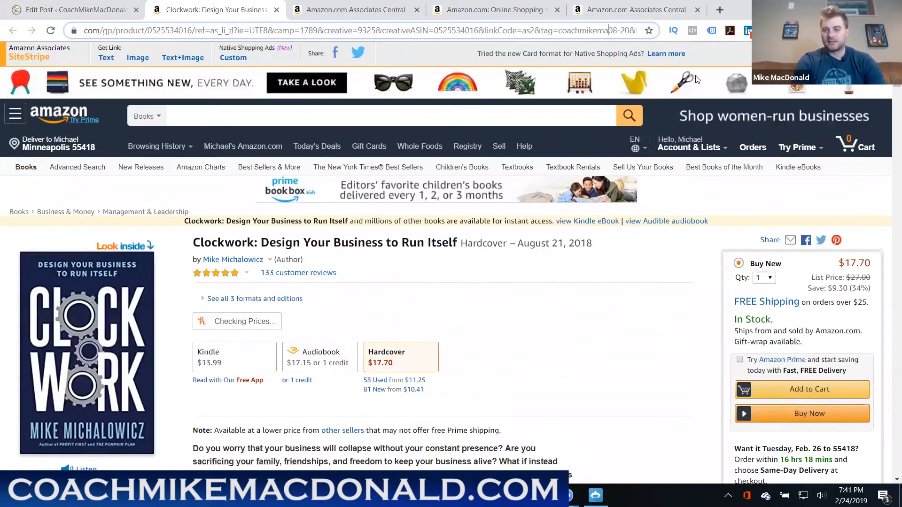
Scroll through the Clockwork hardcover product page, listed at $17.70 and in stock
scroll("down", 3)
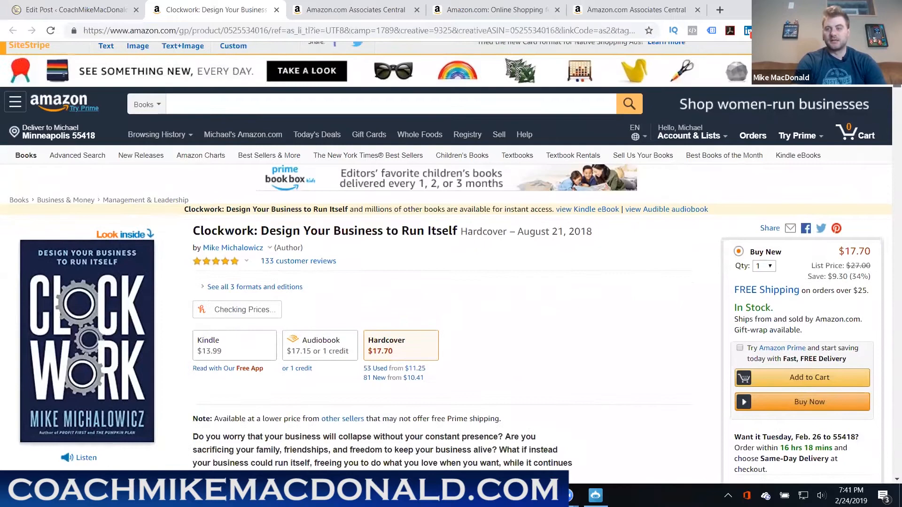
scroll("down", 3)
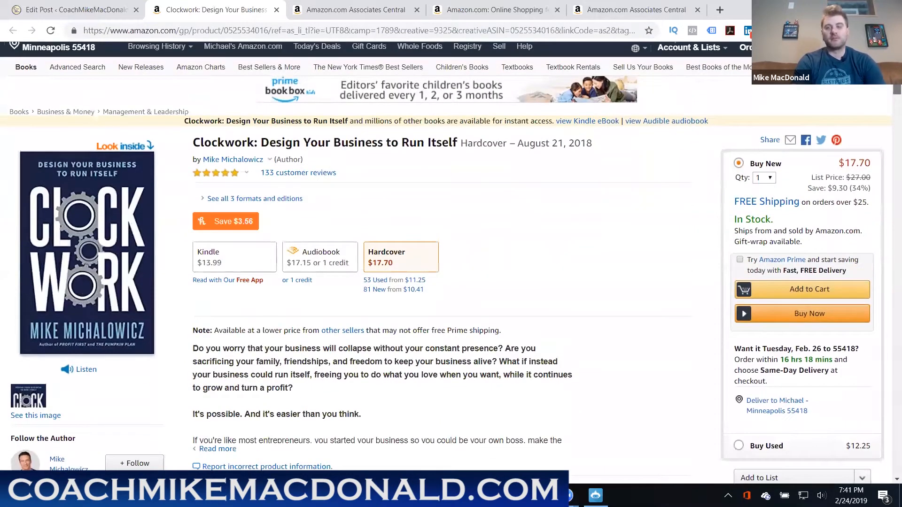
scroll("down", 3)
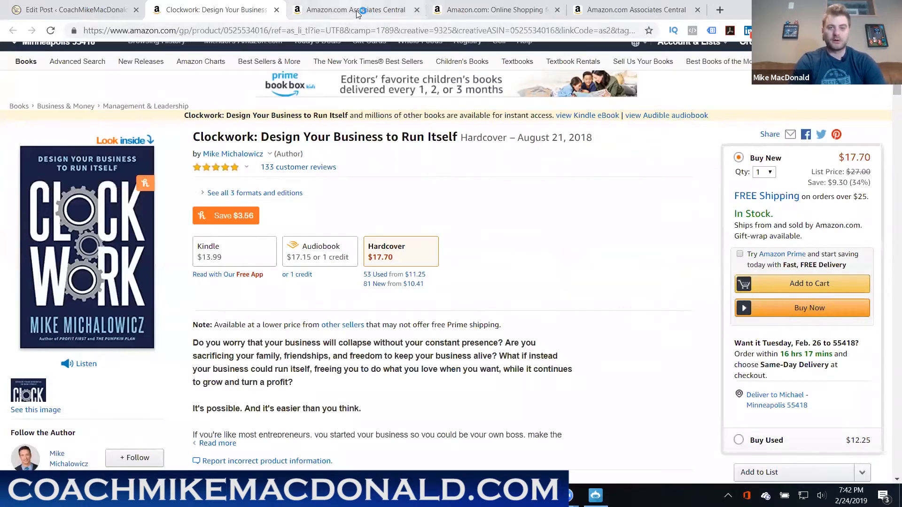
Search Product Links for 'clockwork' and request a link for Clockwork: Design Your Business to Run Itself
left_click(352, 10)
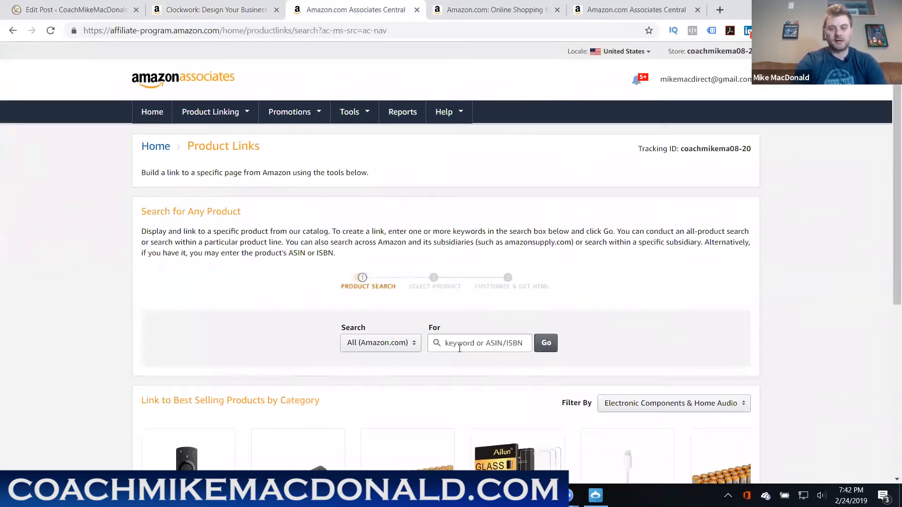
type("clockwork")
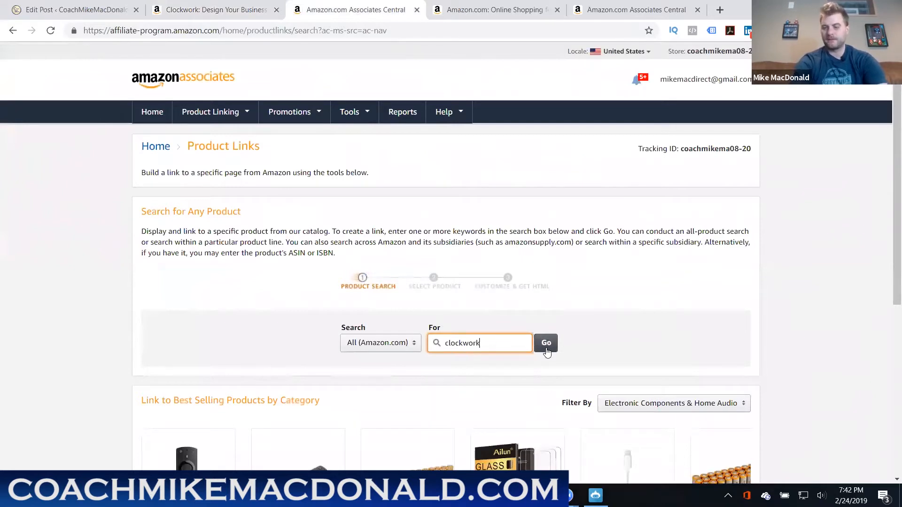
left_click(545, 343)
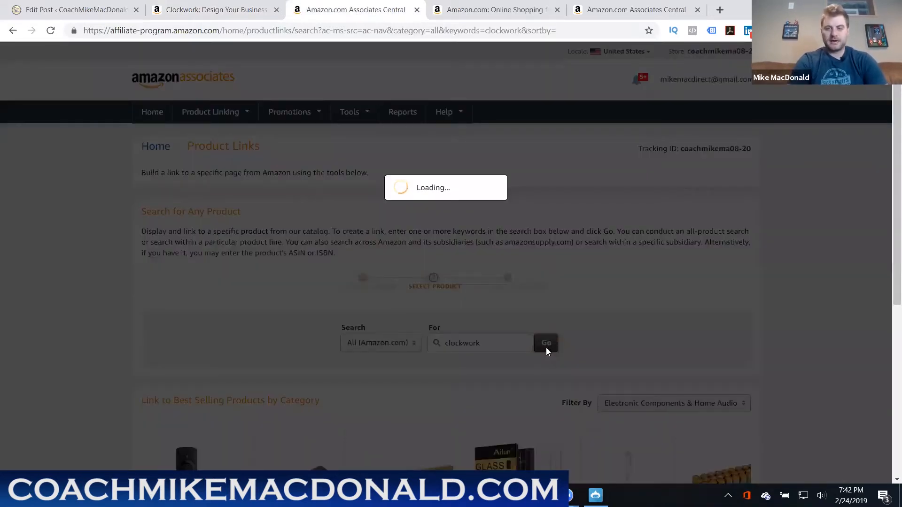
left_click(546, 340)
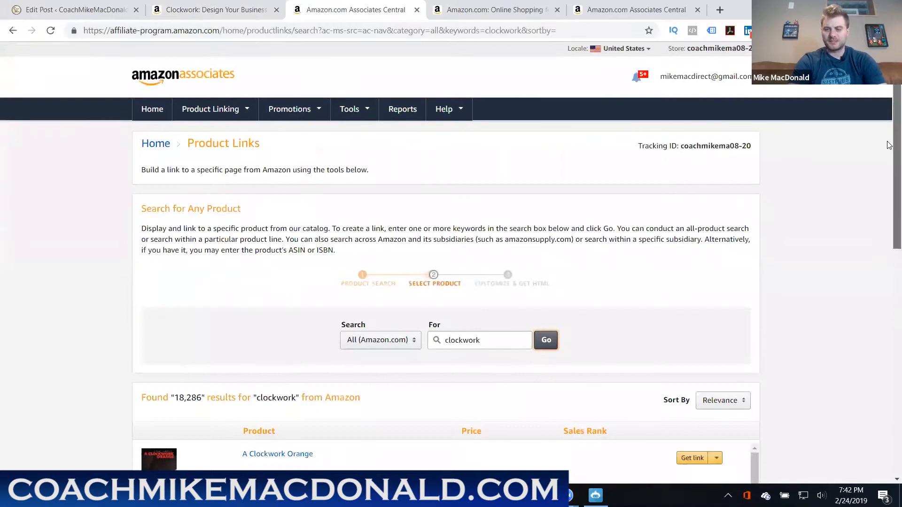
scroll("down", 3)
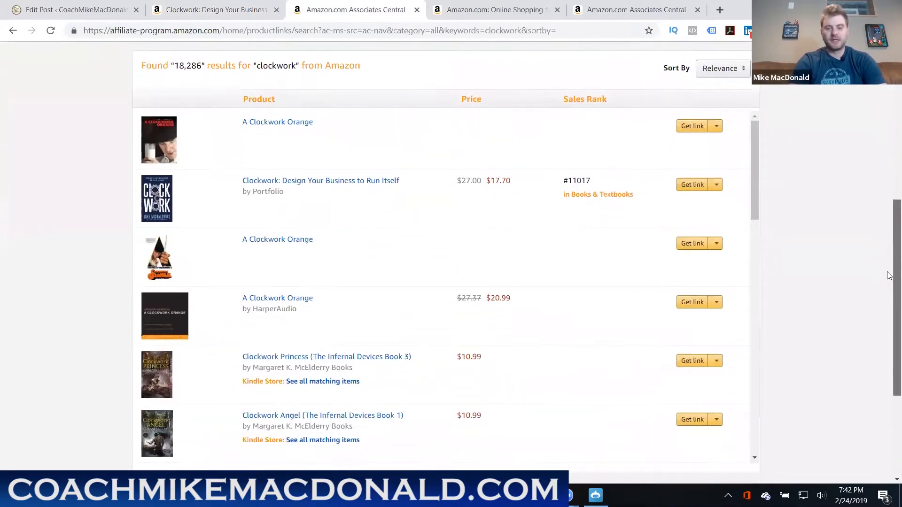
scroll("down", 3)
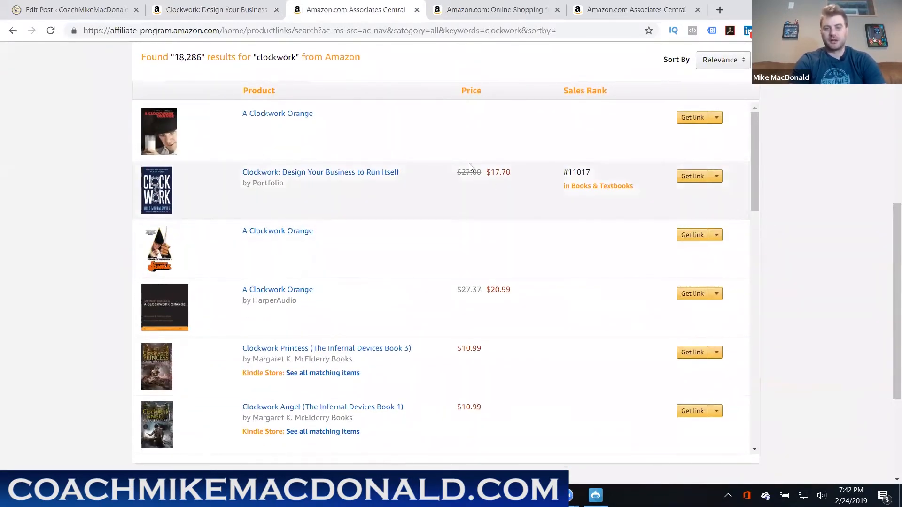
mouse_move(692, 176)
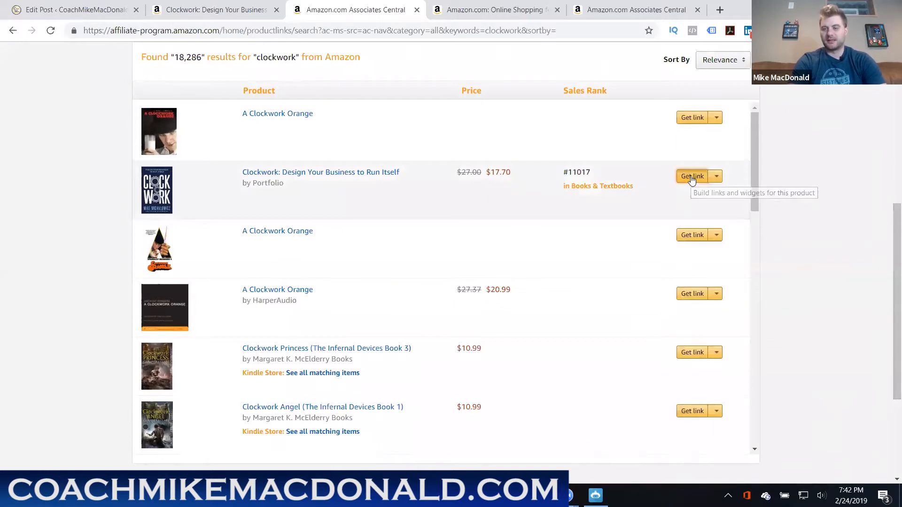
left_click(692, 176)
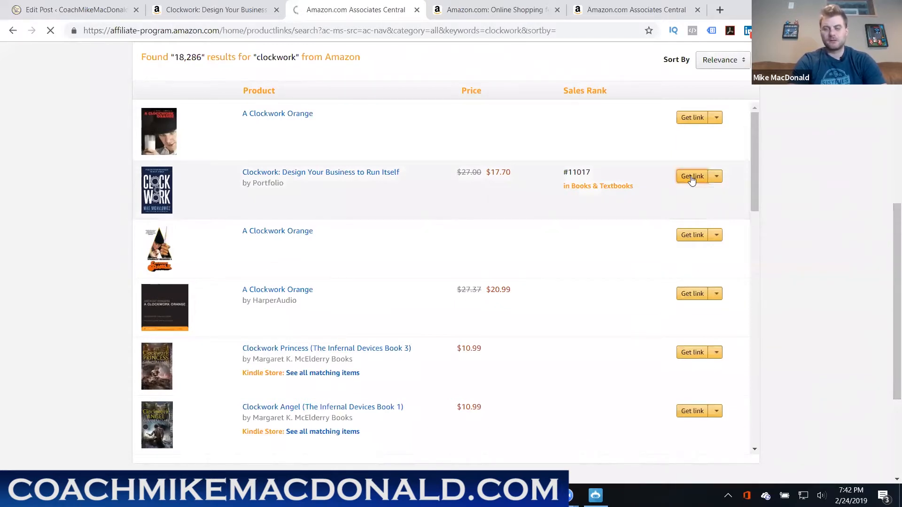
left_click(692, 176)
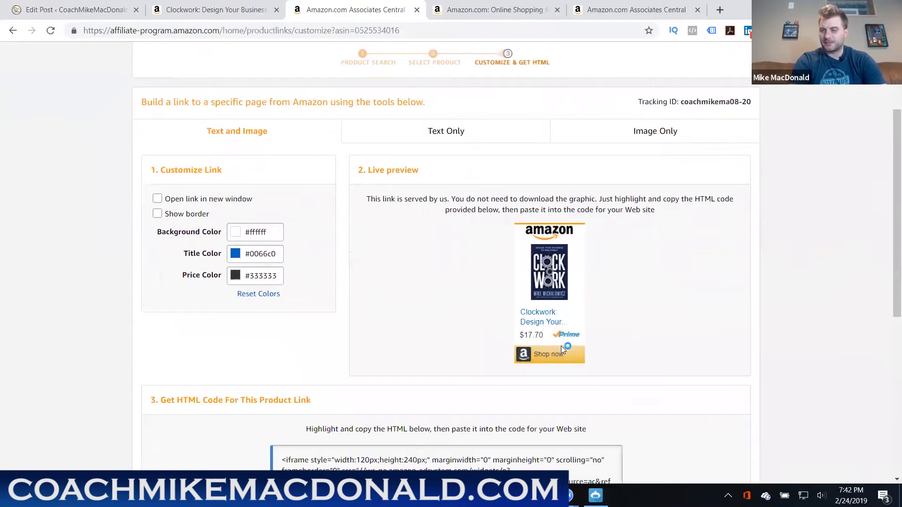
scroll("down", 3)
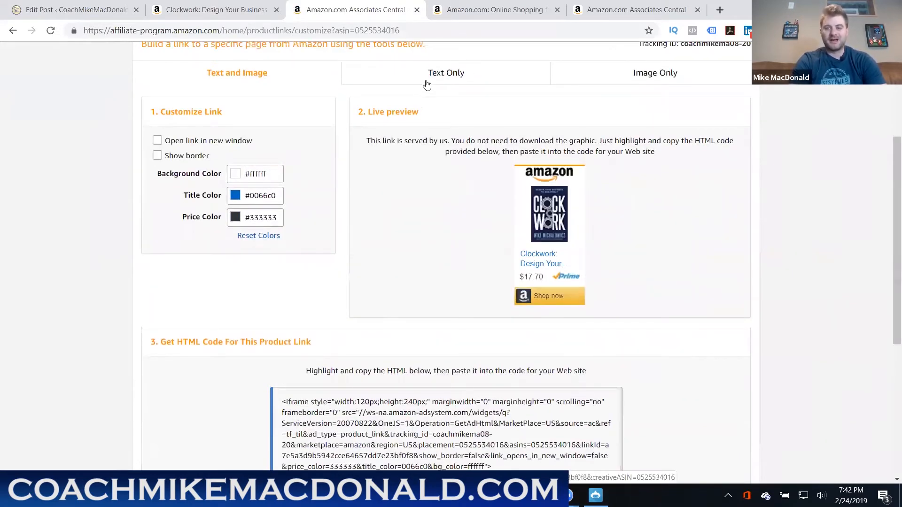
left_click(446, 73)
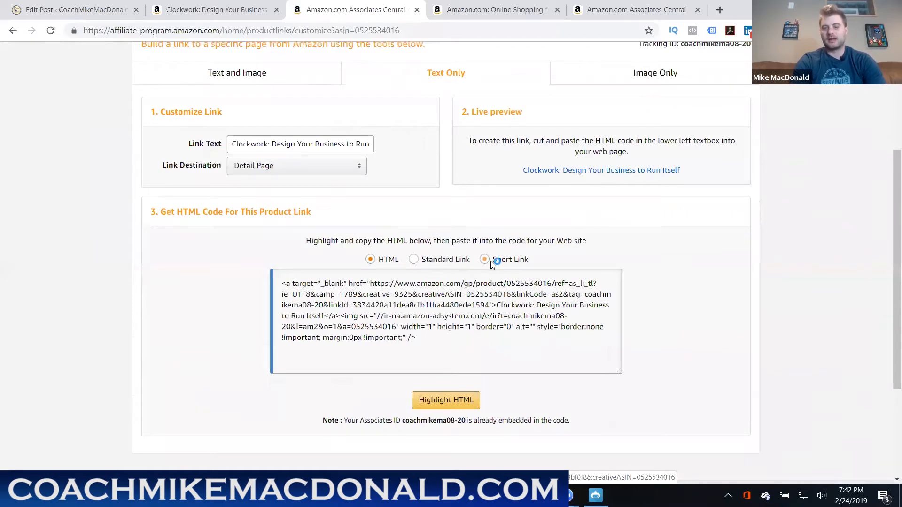
left_click(484, 259)
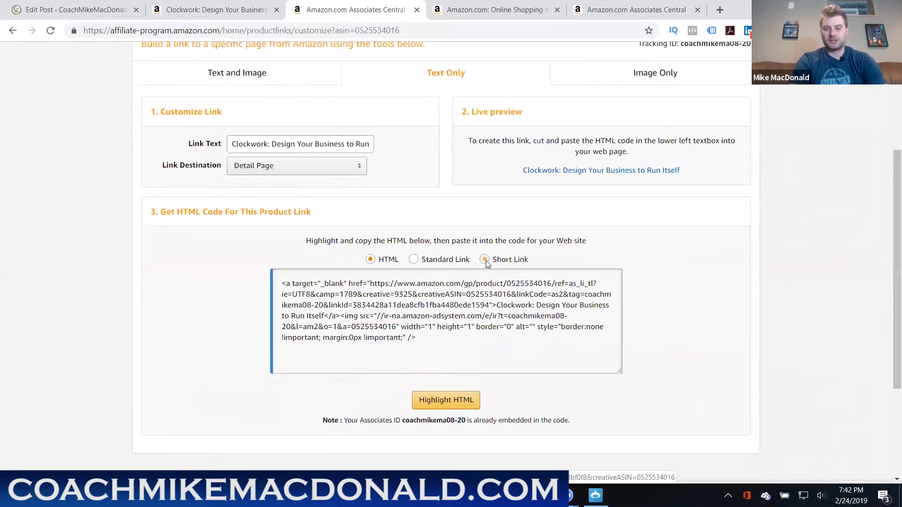
left_click(485, 259)
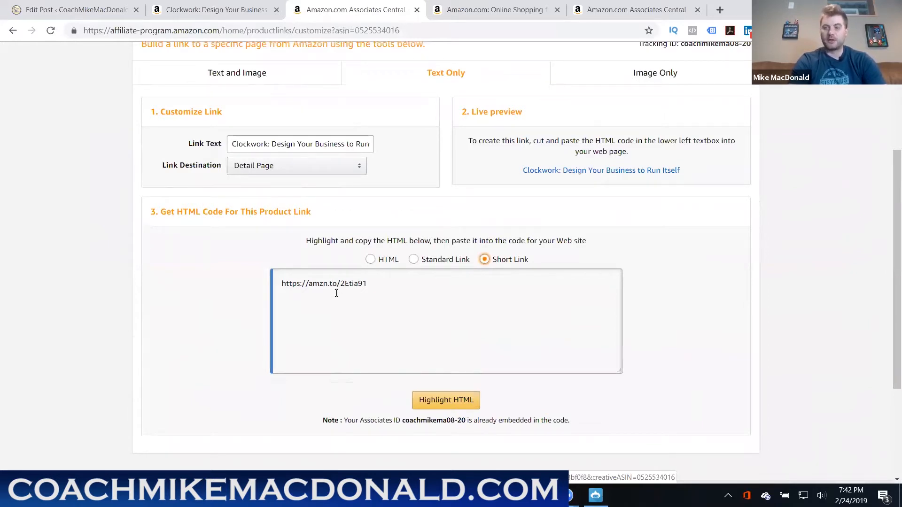
left_click(74, 10)
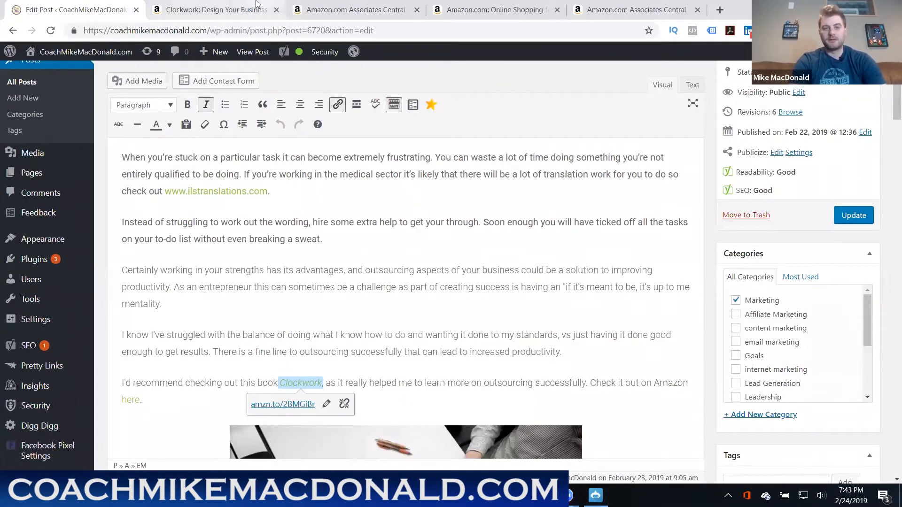
Compare the post's 'here' link address with the Clockwork page, ending on Associates Central
left_click(215, 10)
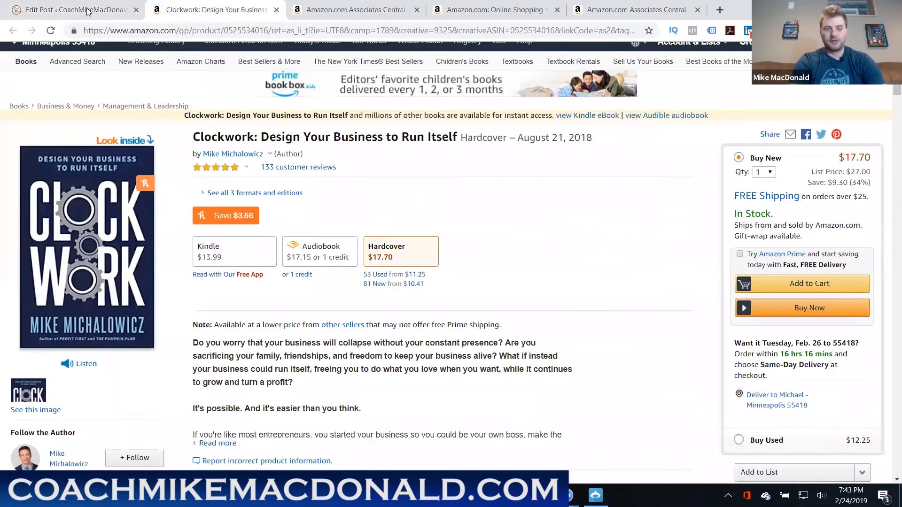
left_click(74, 10)
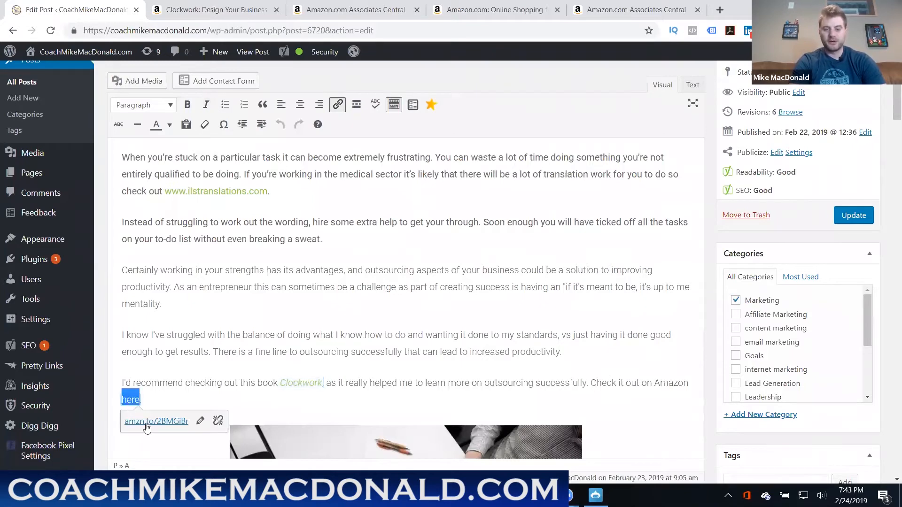
left_click(216, 10)
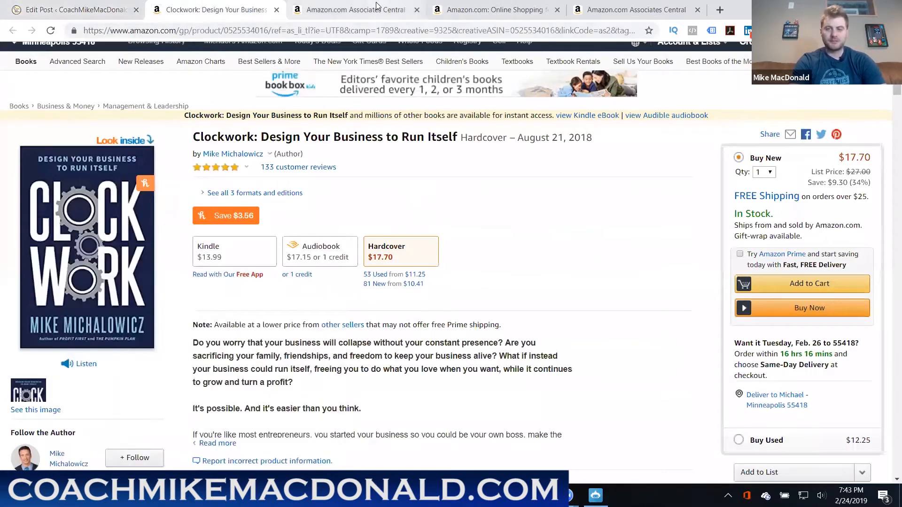
left_click(349, 10)
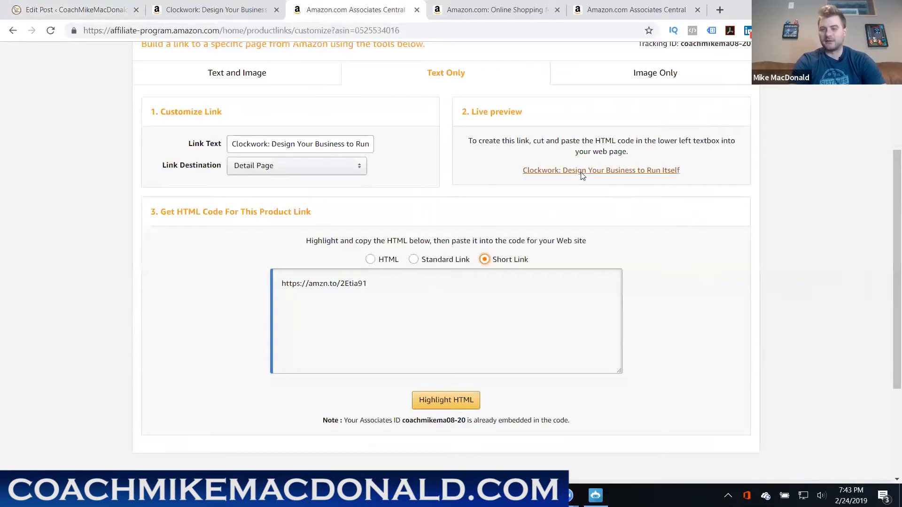
Preview the Clockwork link's text, Image Only and Text and Image formats
double_click(601, 170)
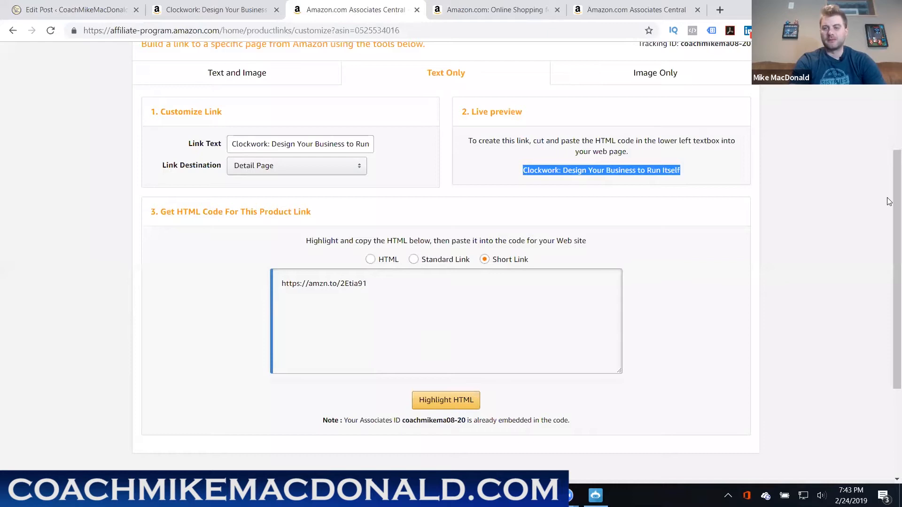
left_click(655, 72)
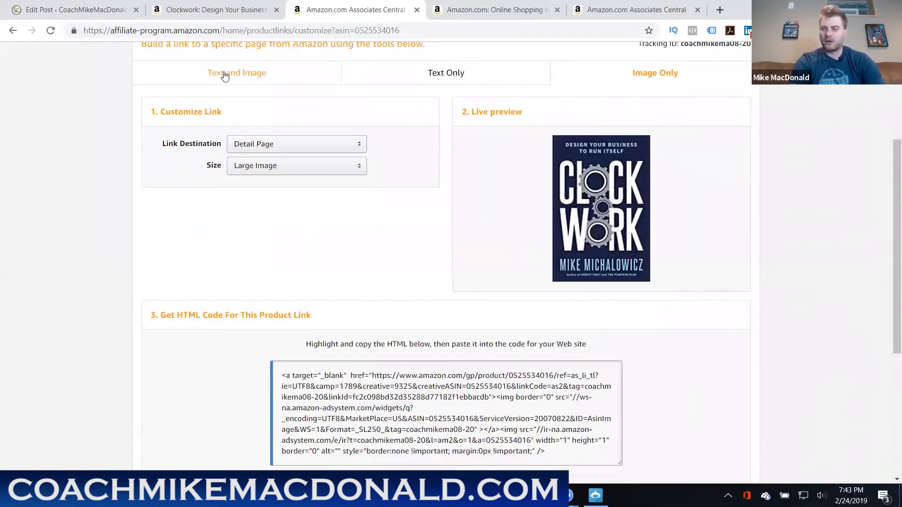
left_click(237, 72)
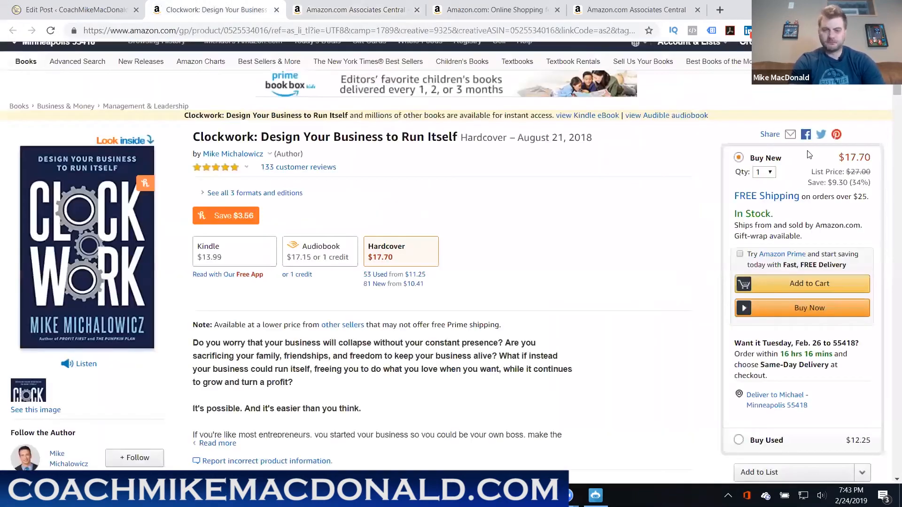
Find the Eat That Frog sentence in the post and open its amzn.to link
left_click(72, 10)
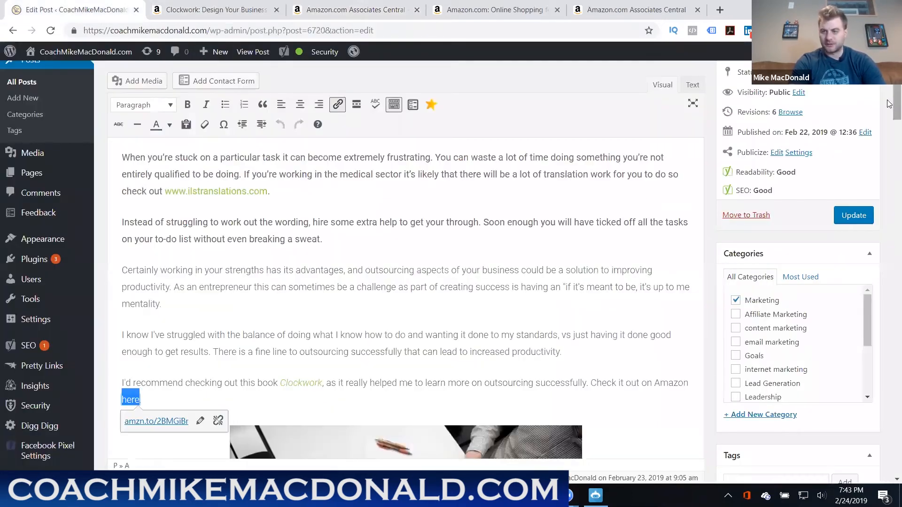
scroll("down", 3)
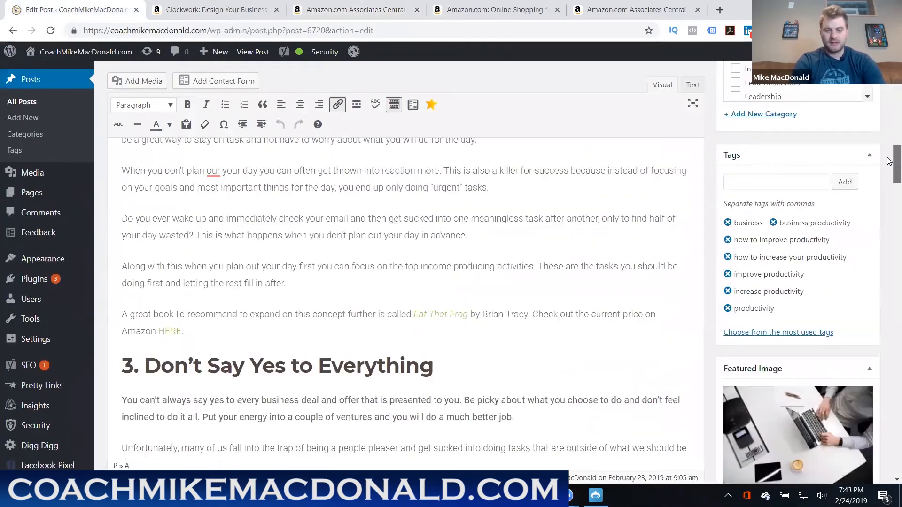
scroll("up", 3)
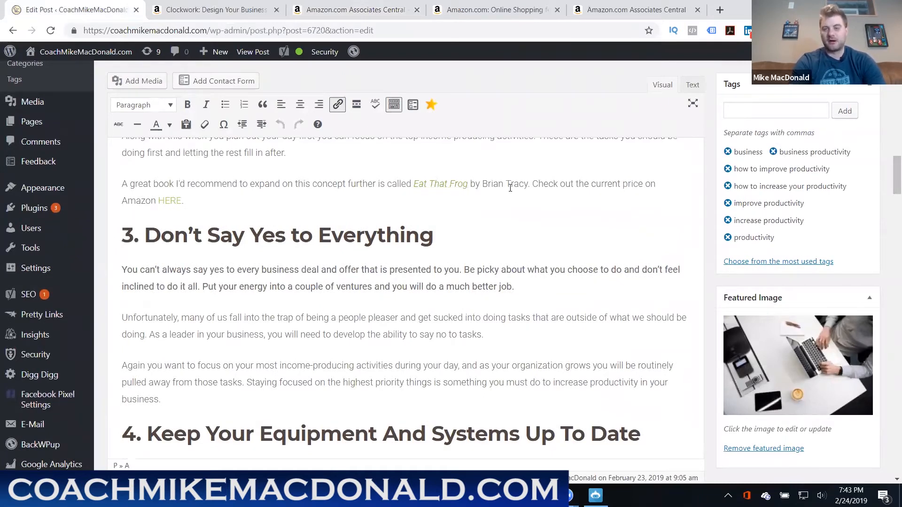
left_click(441, 184)
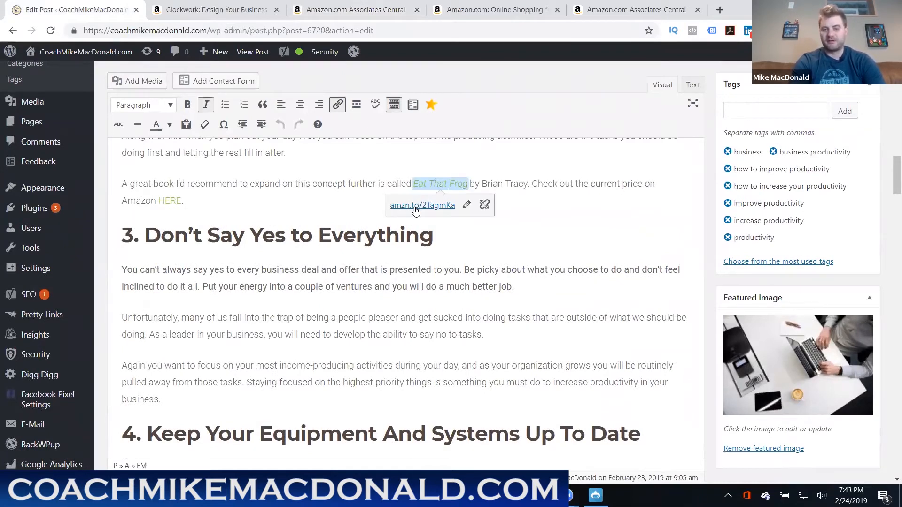
left_click(422, 205)
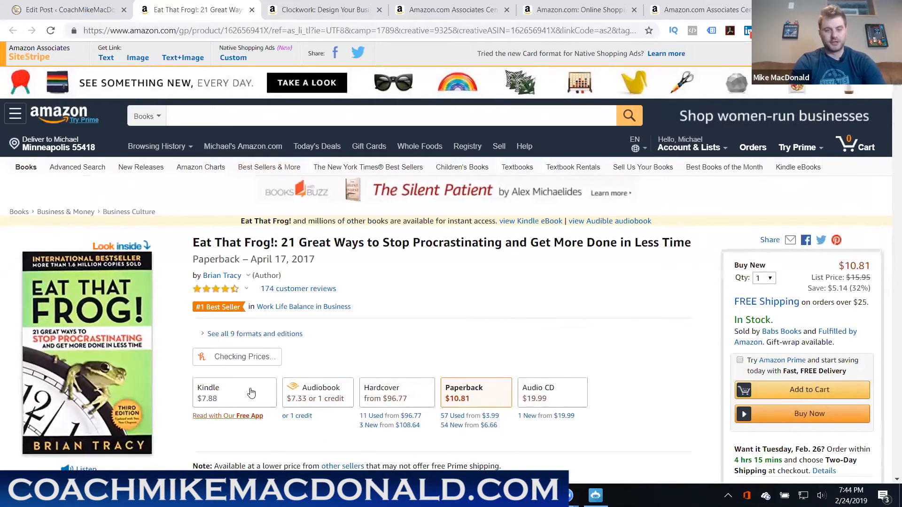
mouse_move(874, 94)
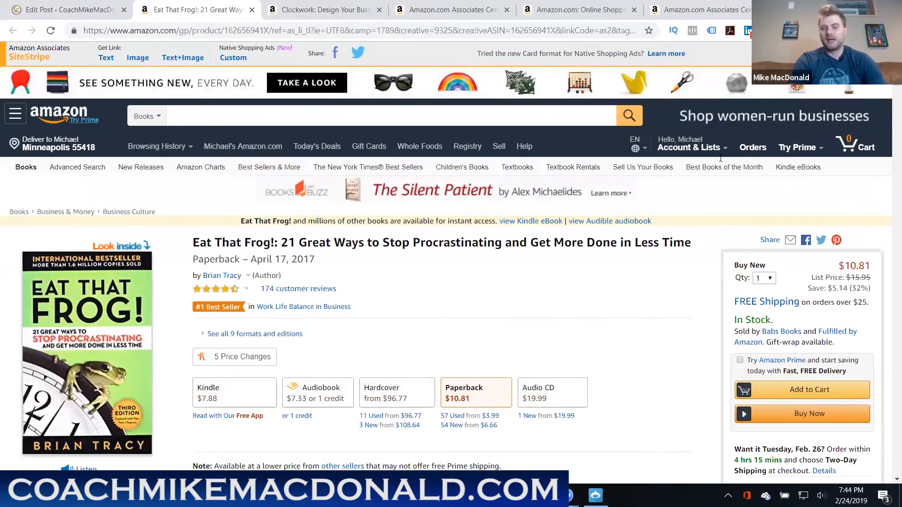
Scroll over the Eat That Frog! paperback page ($10.81), then return to Edit Post
scroll("down", 3)
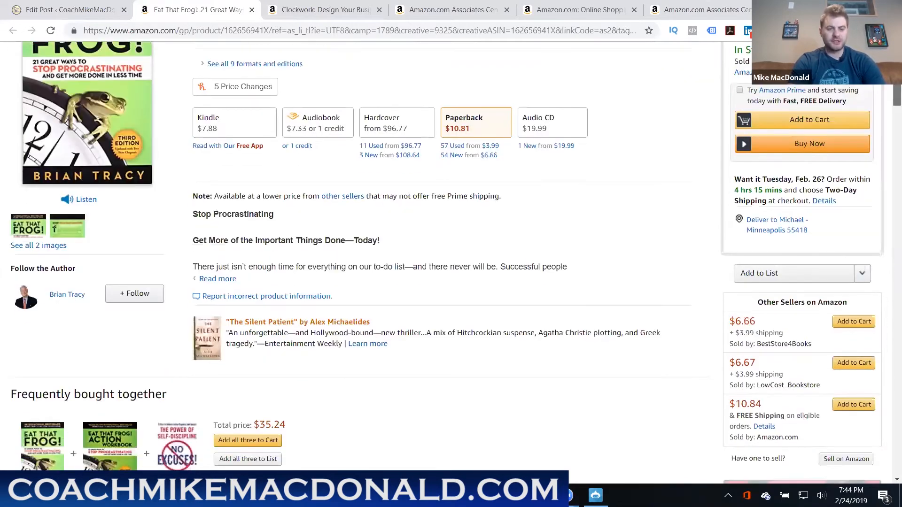
scroll("down", 3)
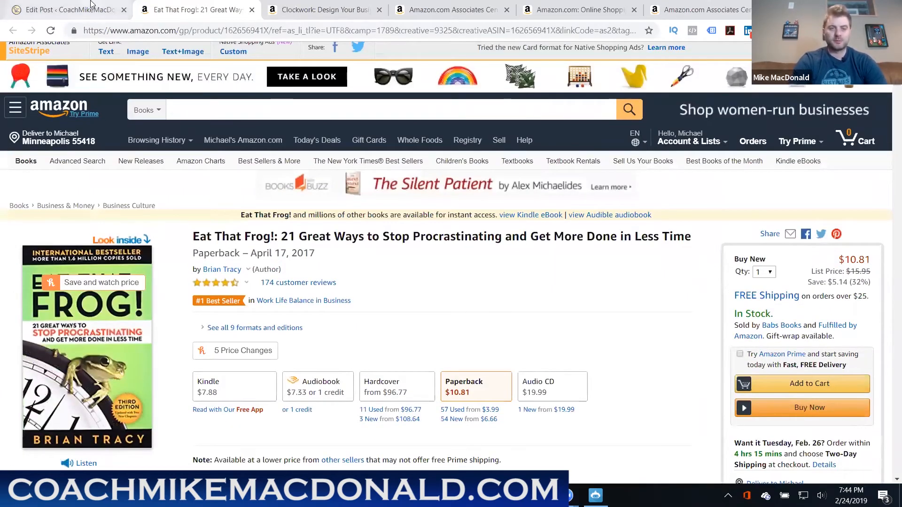
left_click(65, 10)
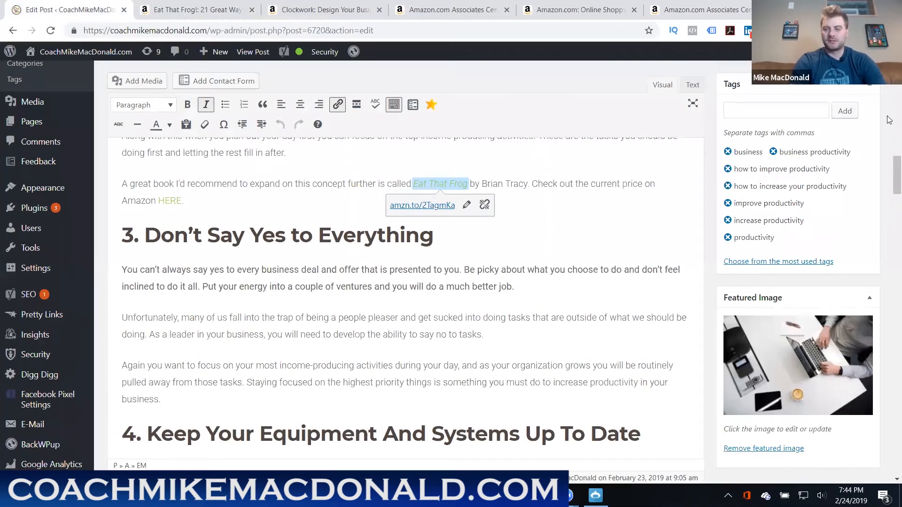
Check the post's Eat That Frog recommendation, then return to the Eat That Frog! Amazon page
scroll("down", 3)
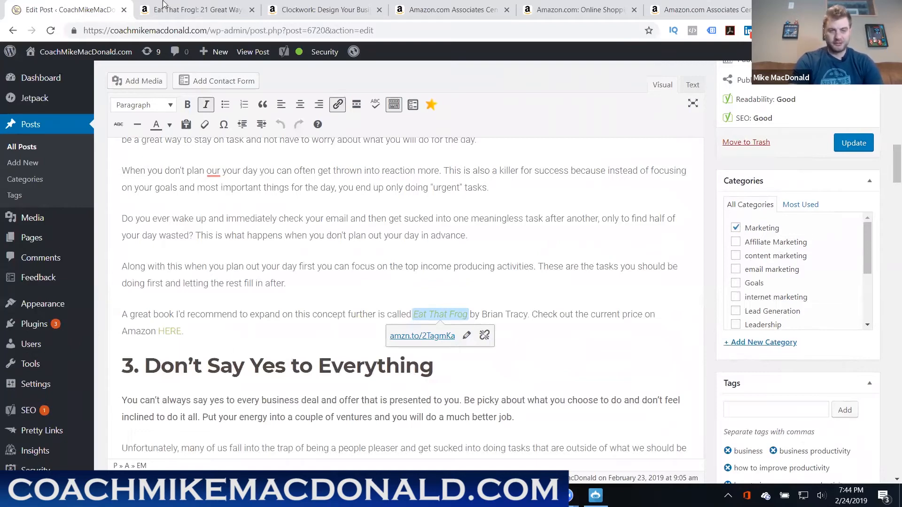
left_click(195, 10)
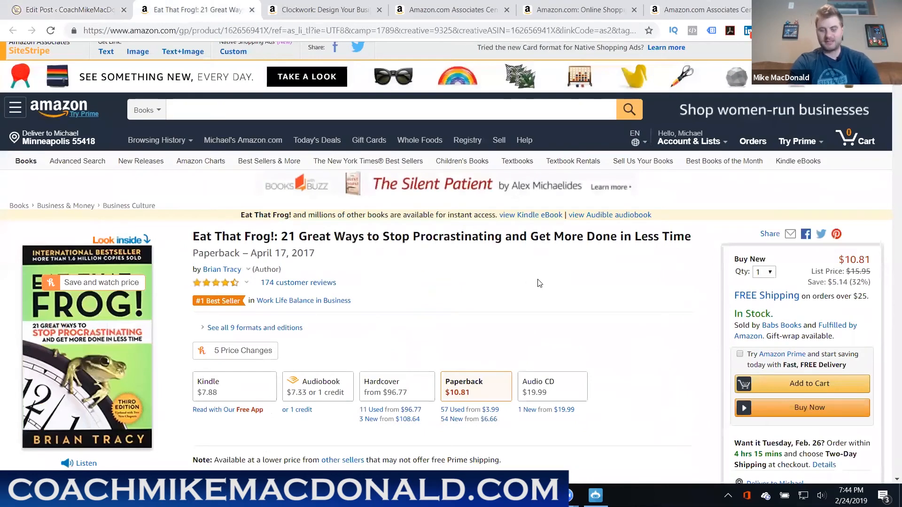
mouse_move(528, 283)
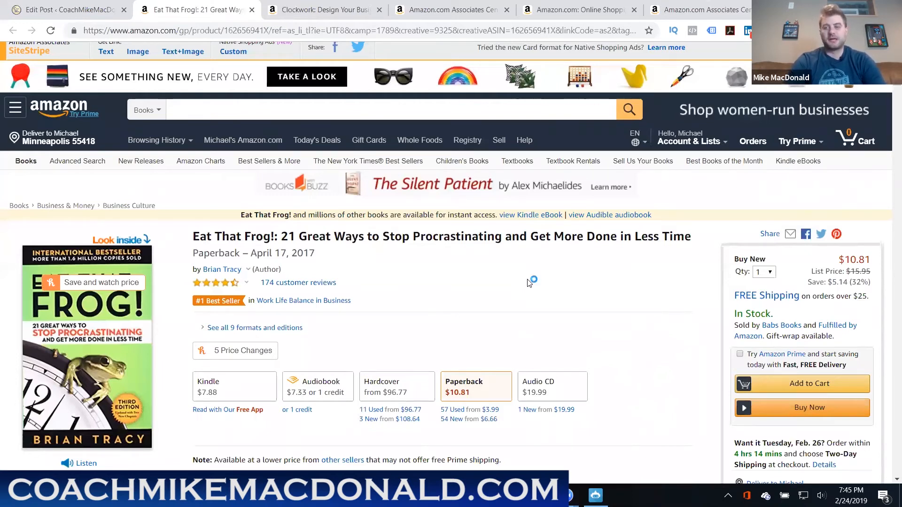
mouse_move(529, 283)
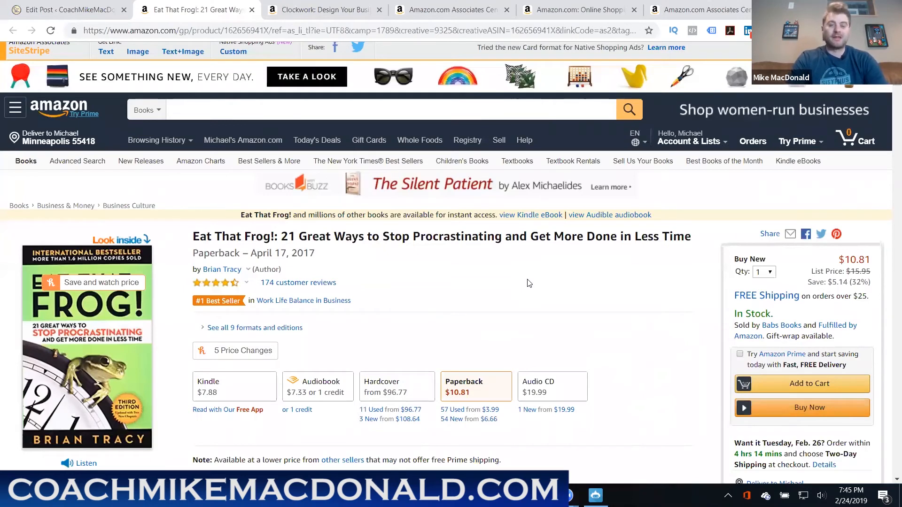
Return to the WordPress Edit Post tab showing the amzn.to/2TagmKa link
left_click(69, 10)
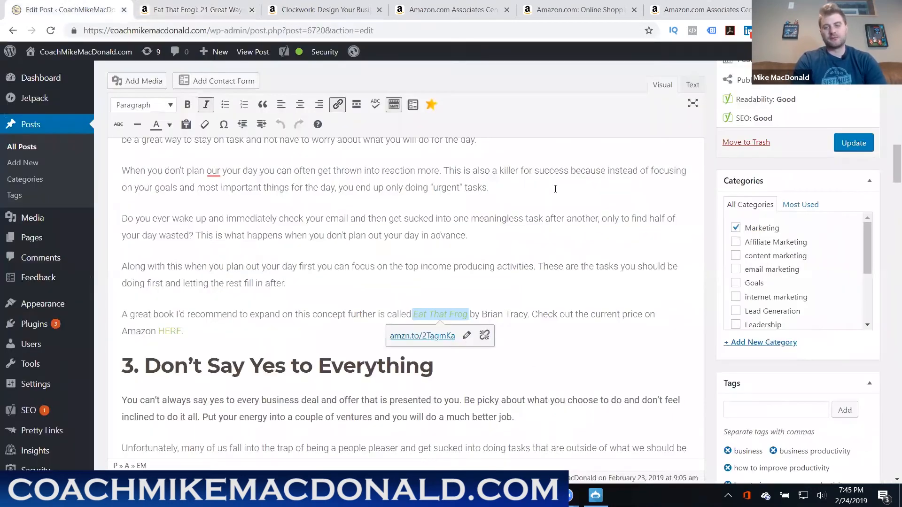
left_click(578, 236)
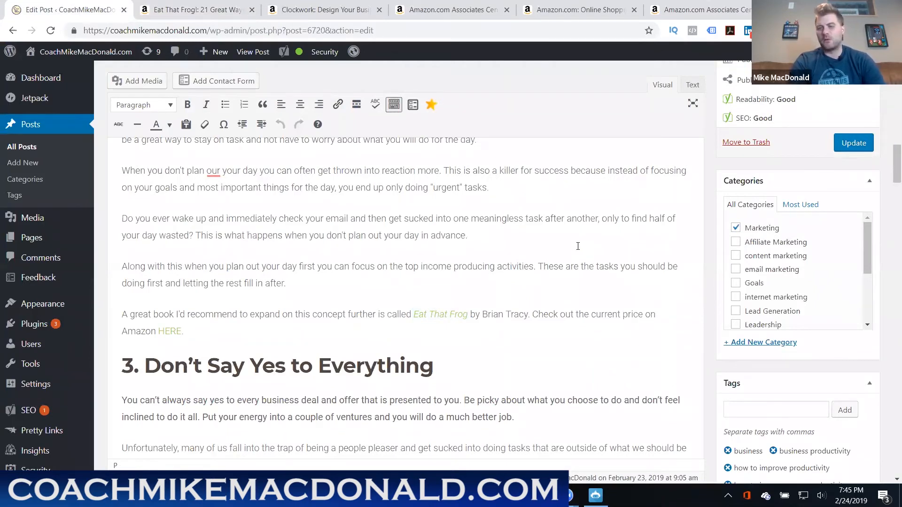
mouse_move(331, 292)
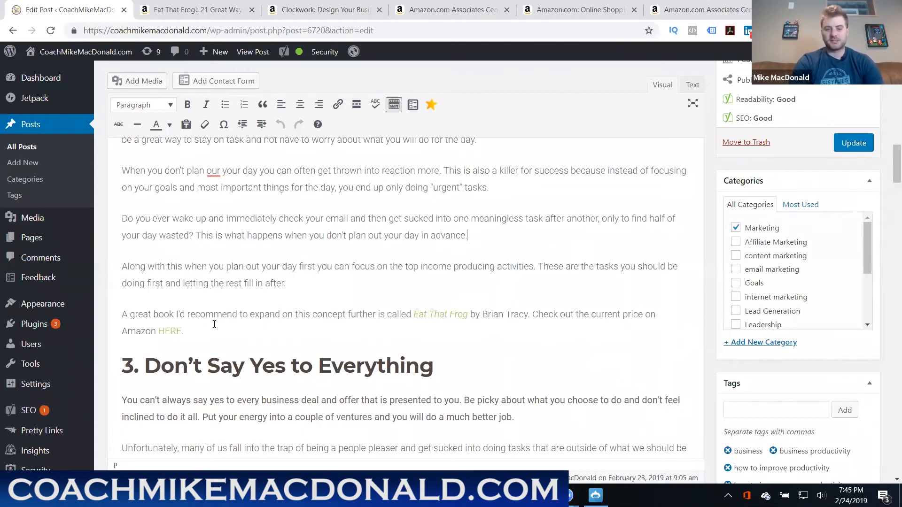
mouse_move(536, 344)
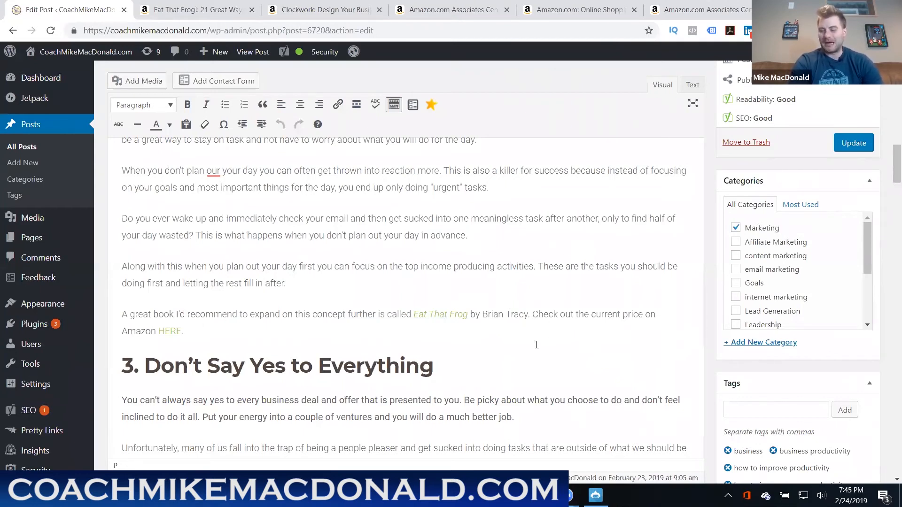
mouse_move(140, 337)
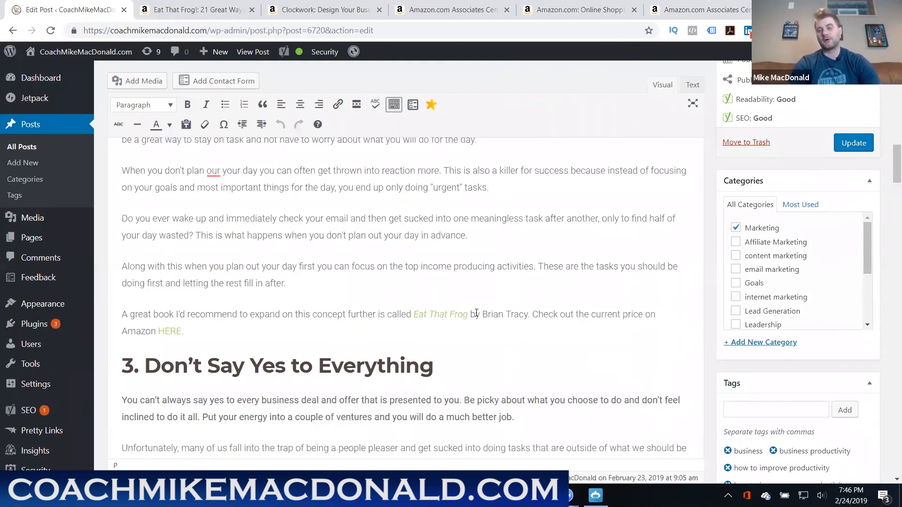
left_click(467, 235)
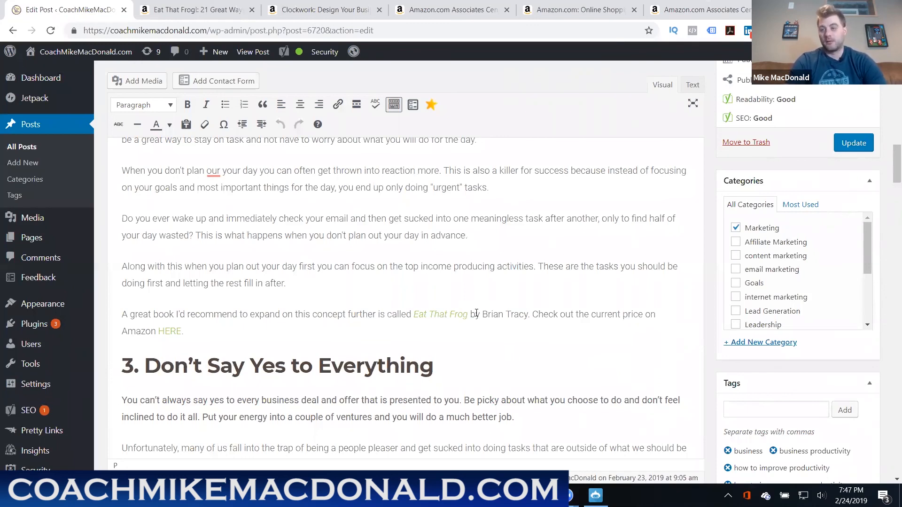
left_click(468, 236)
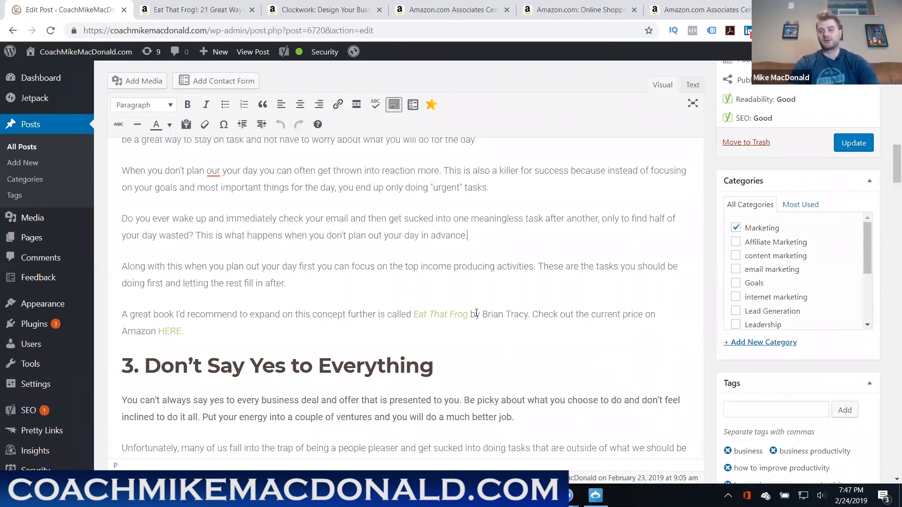